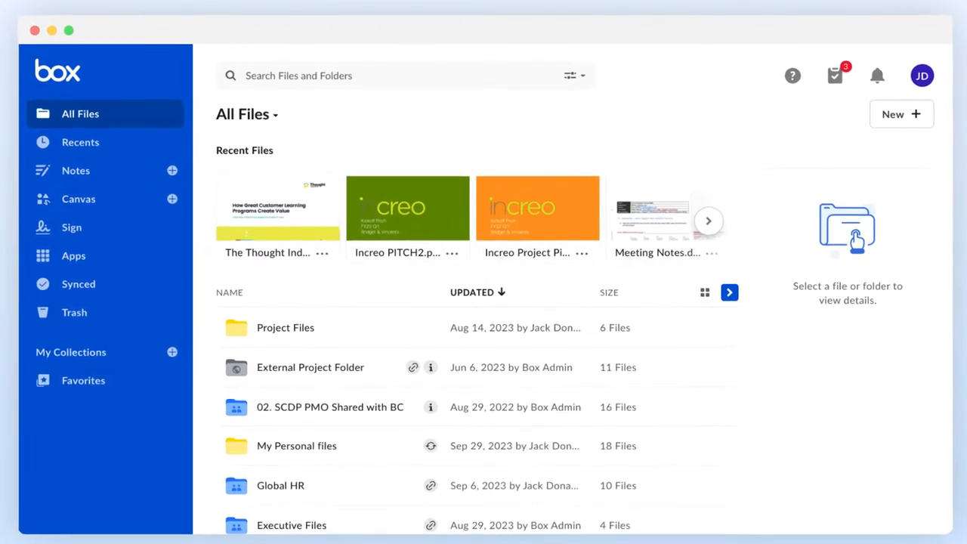
pyautogui.moveTo(264, 113)
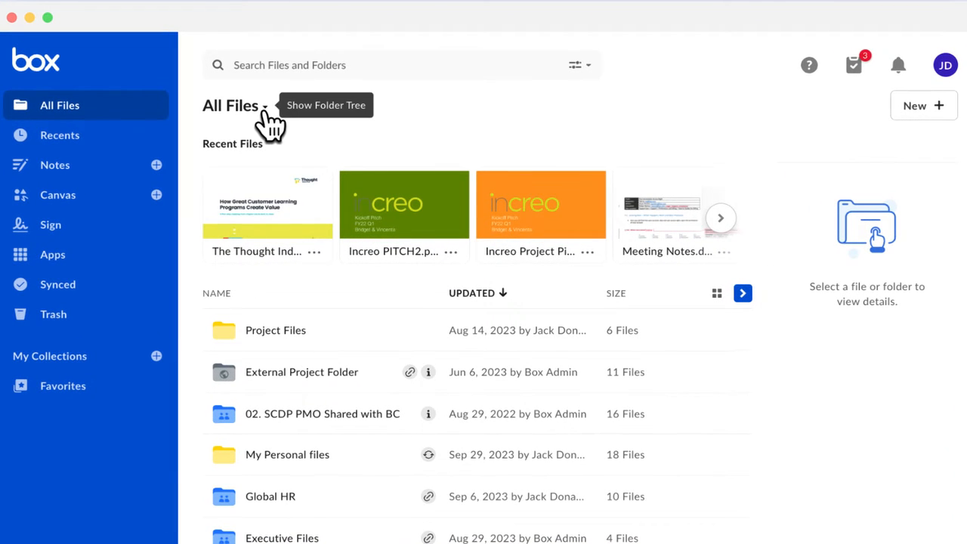
# Show the All Files folder tree and expand External Project Folder to reveal its four subfolders
pyautogui.click(269, 106)
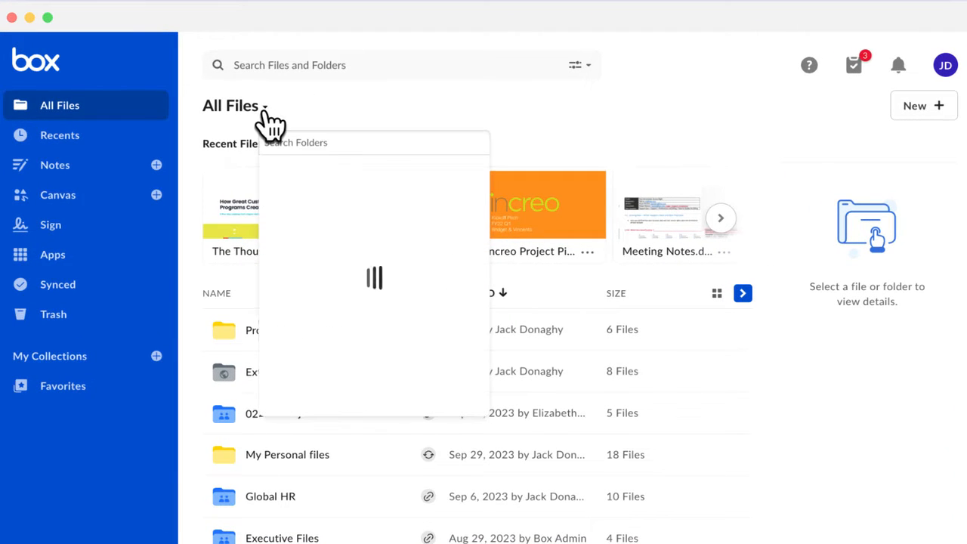
pyautogui.click(262, 106)
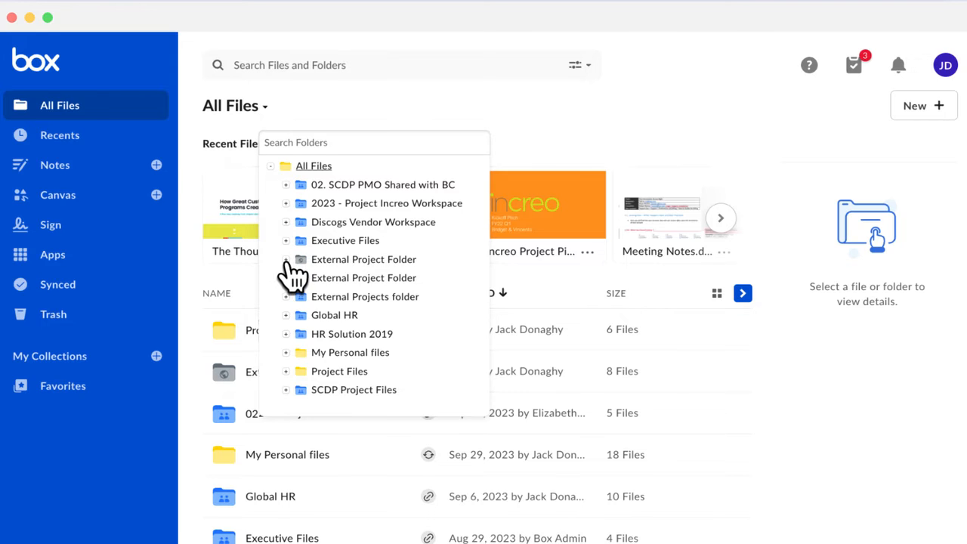
pyautogui.click(285, 259)
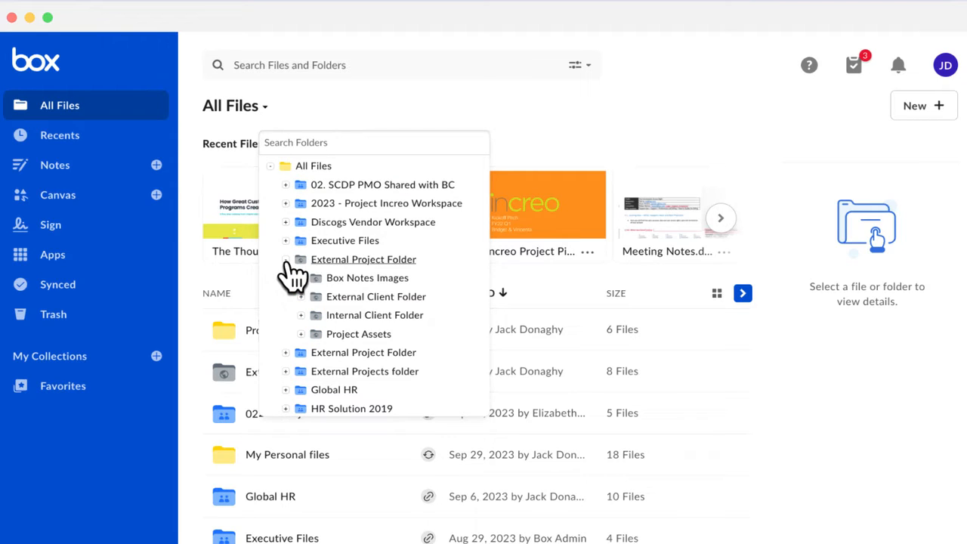
pyautogui.click(320, 128)
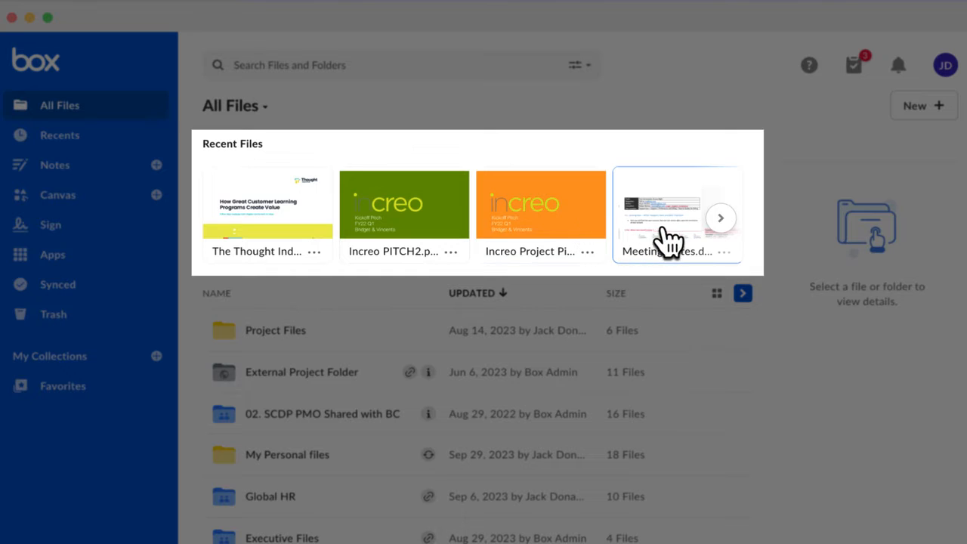
pyautogui.moveTo(671, 244)
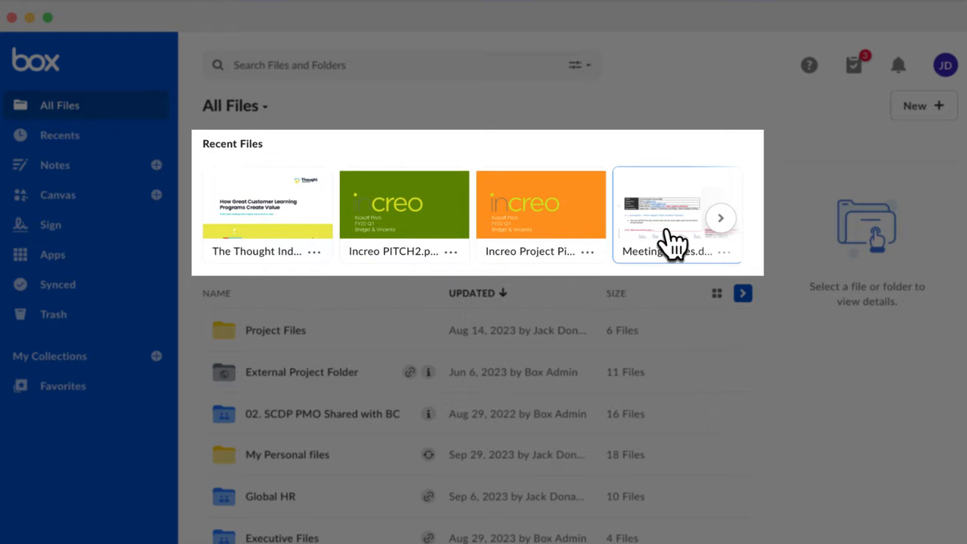
pyautogui.moveTo(230, 253)
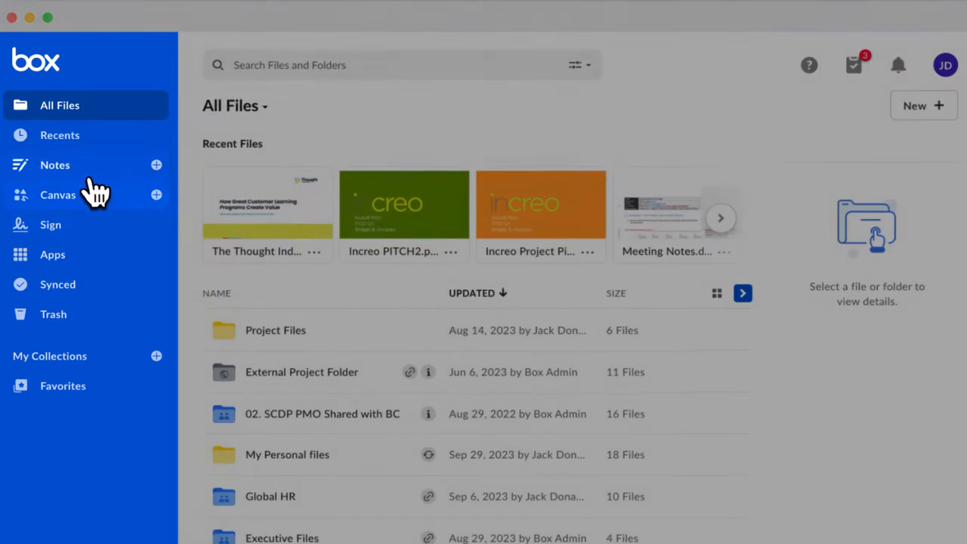
pyautogui.moveTo(60, 135)
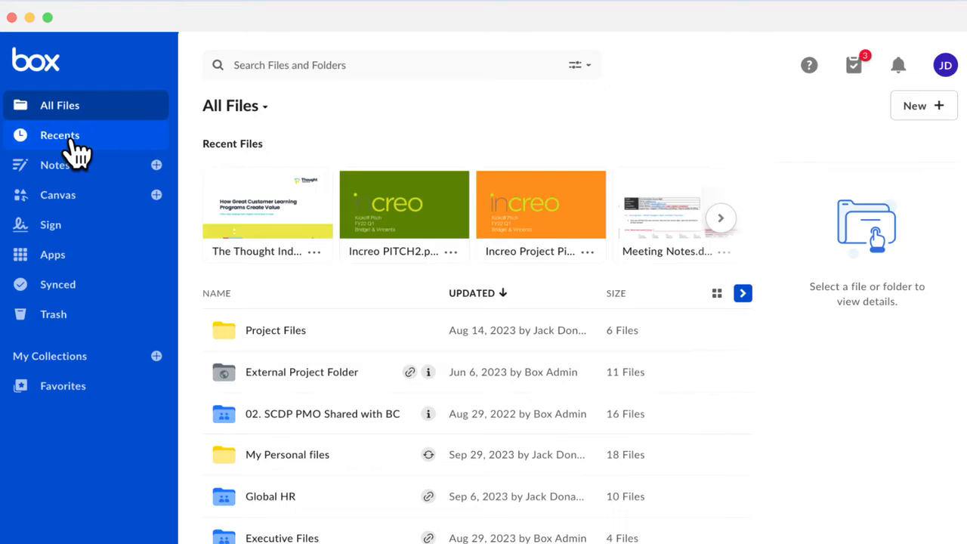
# Show the Recents list of recently viewed files with folders, last access and sizes
pyautogui.click(61, 135)
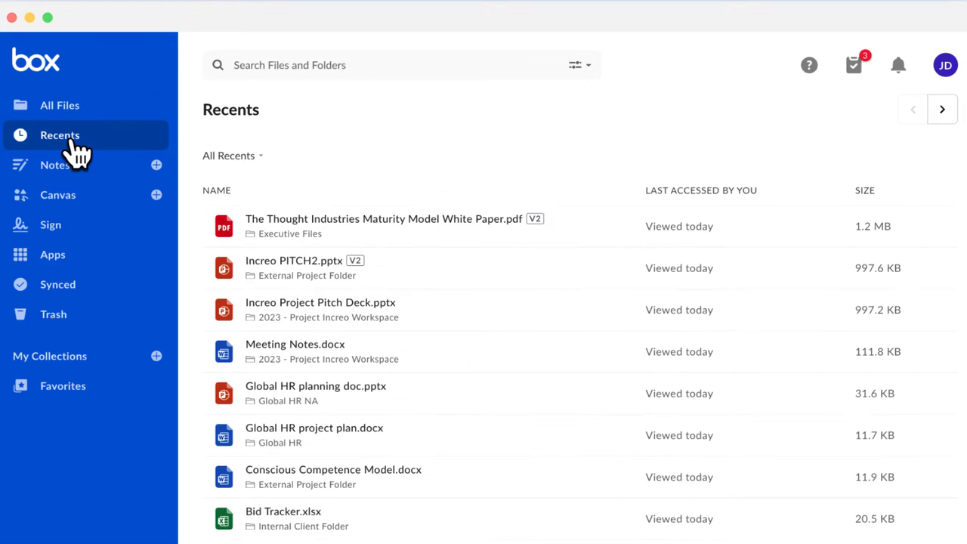
pyautogui.moveTo(93, 156)
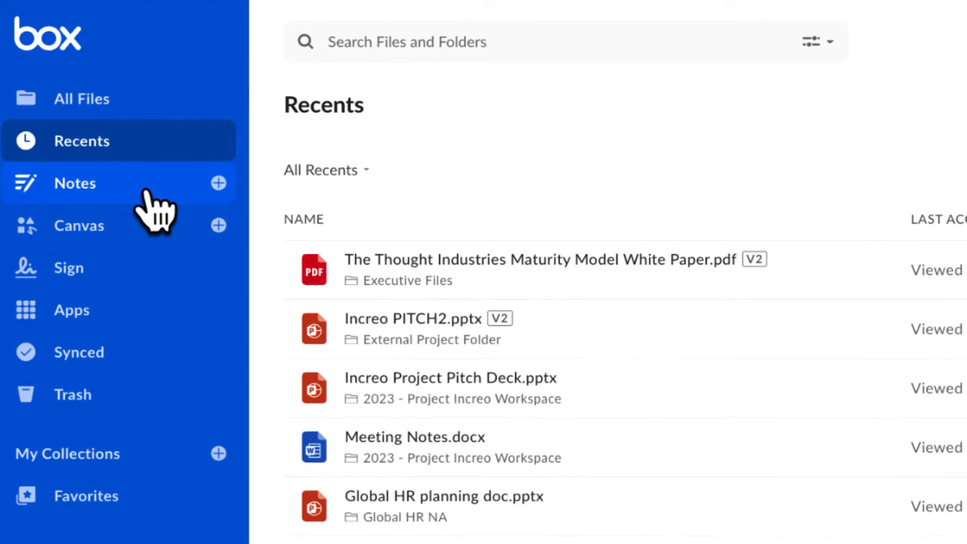
pyautogui.moveTo(217, 199)
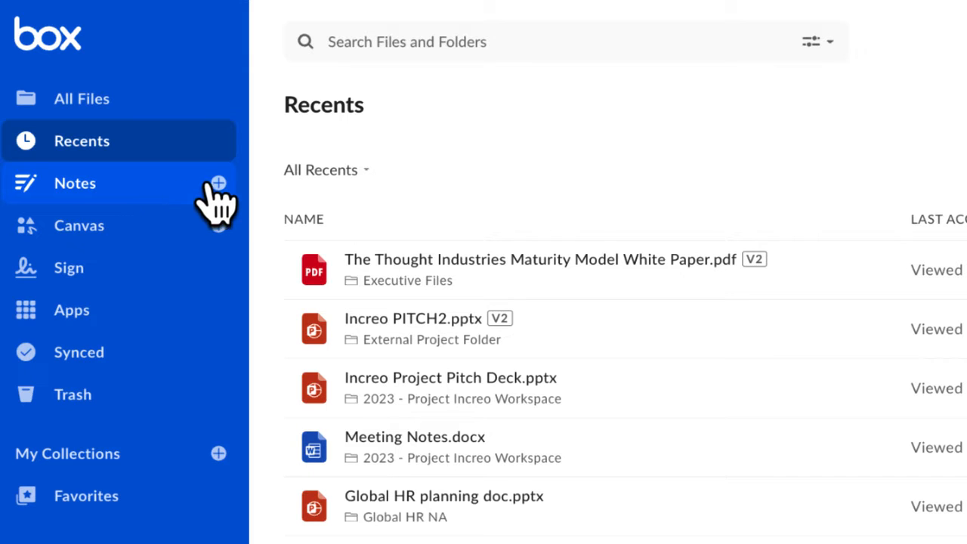
pyautogui.moveTo(218, 183)
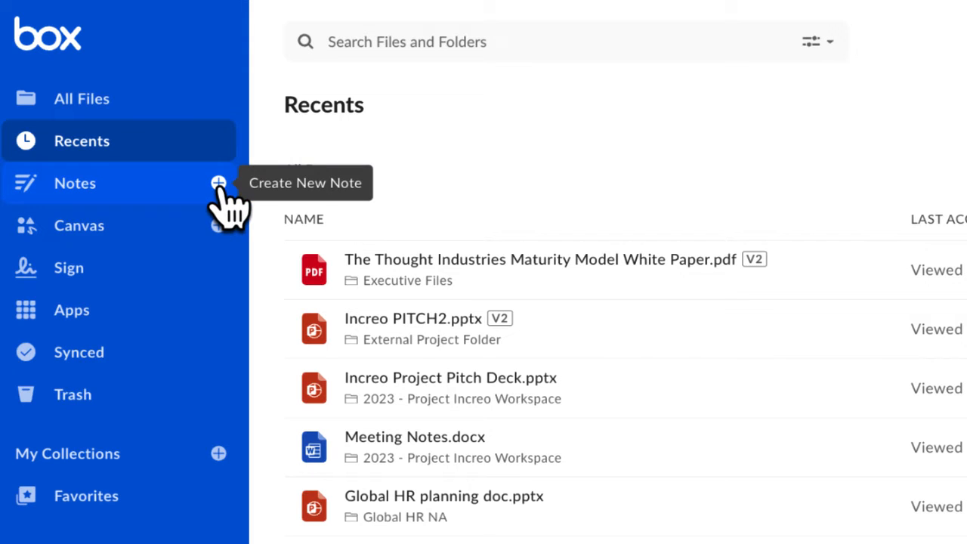
pyautogui.moveTo(159, 242)
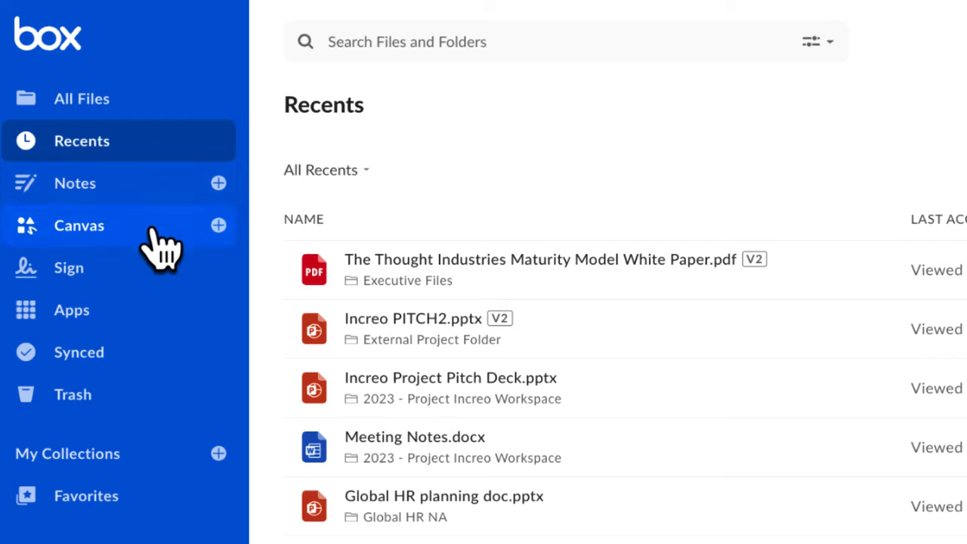
pyautogui.moveTo(169, 260)
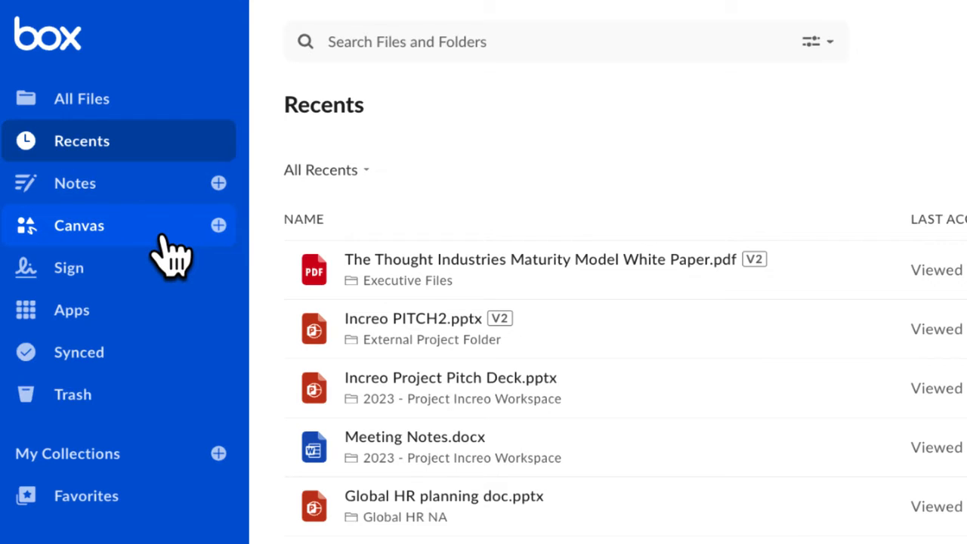
pyautogui.moveTo(217, 225)
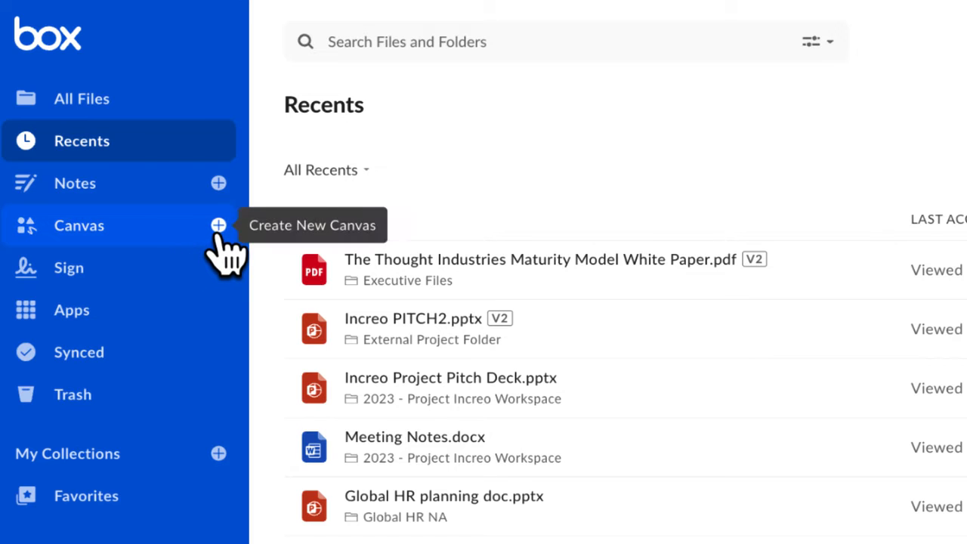
pyautogui.moveTo(224, 260)
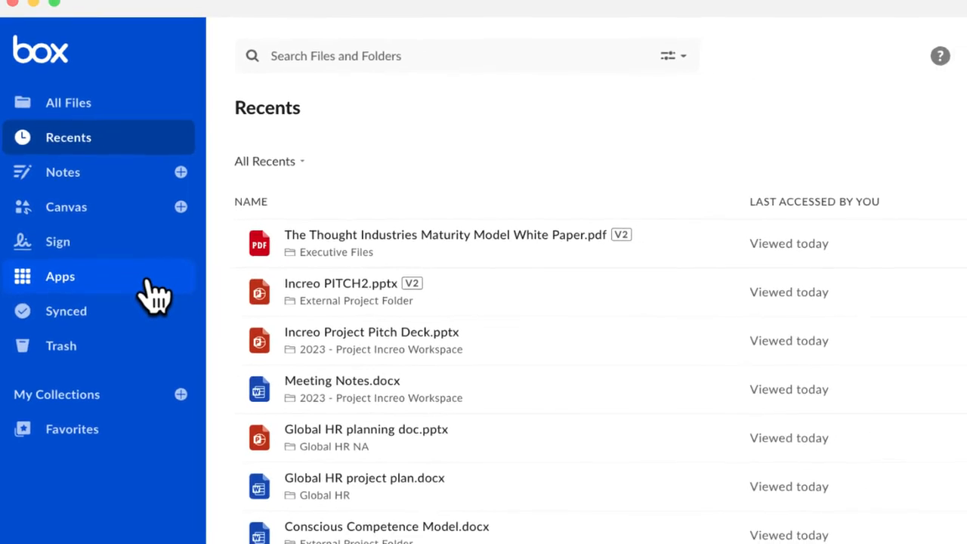
# Browse the App Center from Featured integrations down to the Most Popular section
pyautogui.click(61, 275)
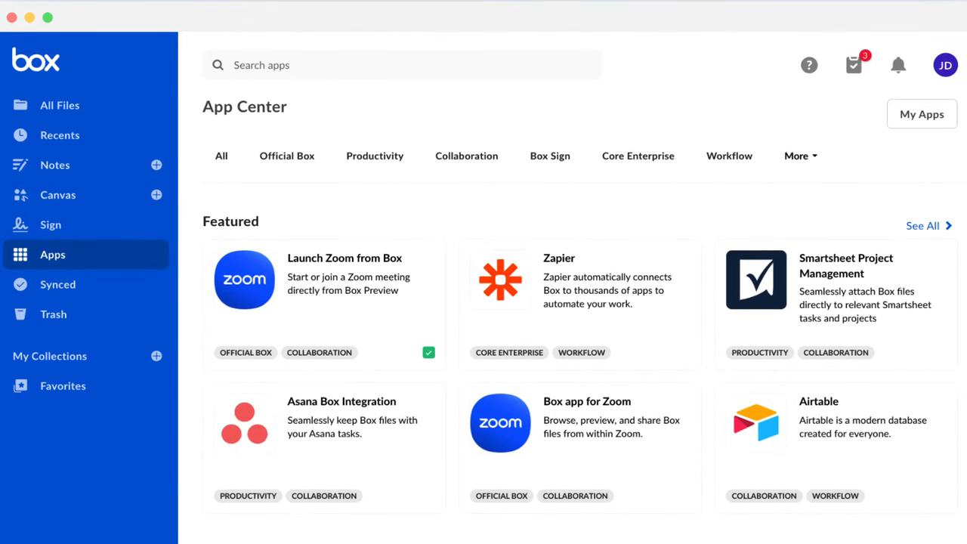
pyautogui.scroll(-3)
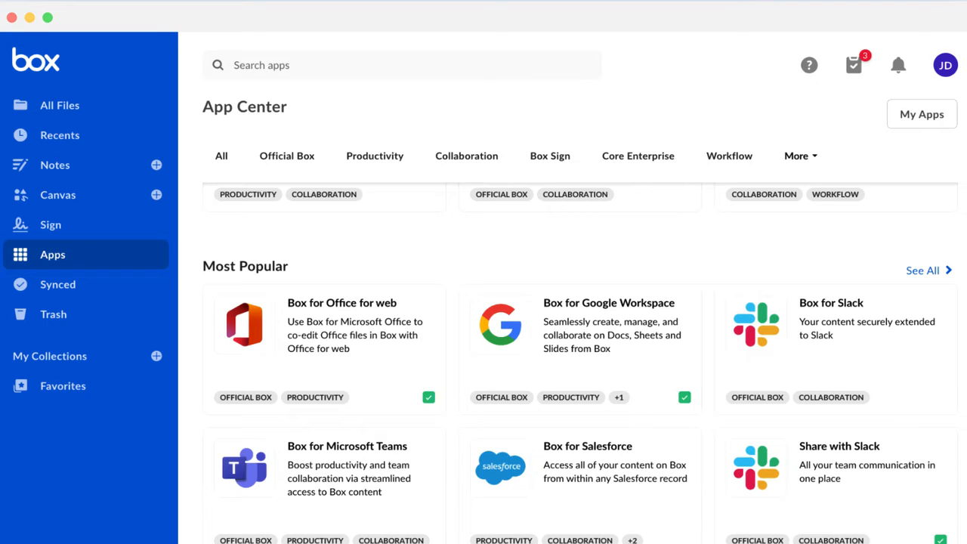
pyautogui.moveTo(48, 113)
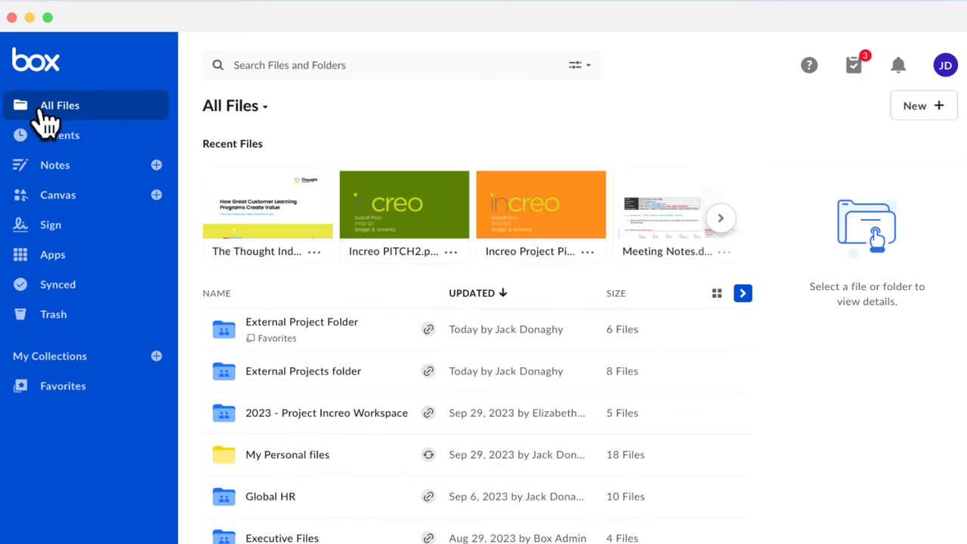
pyautogui.moveTo(57, 284)
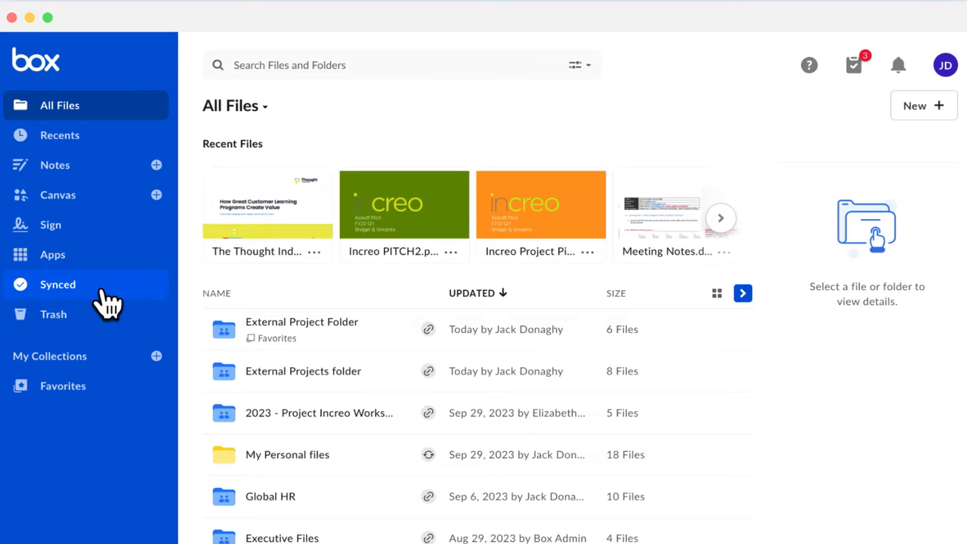
pyautogui.moveTo(109, 332)
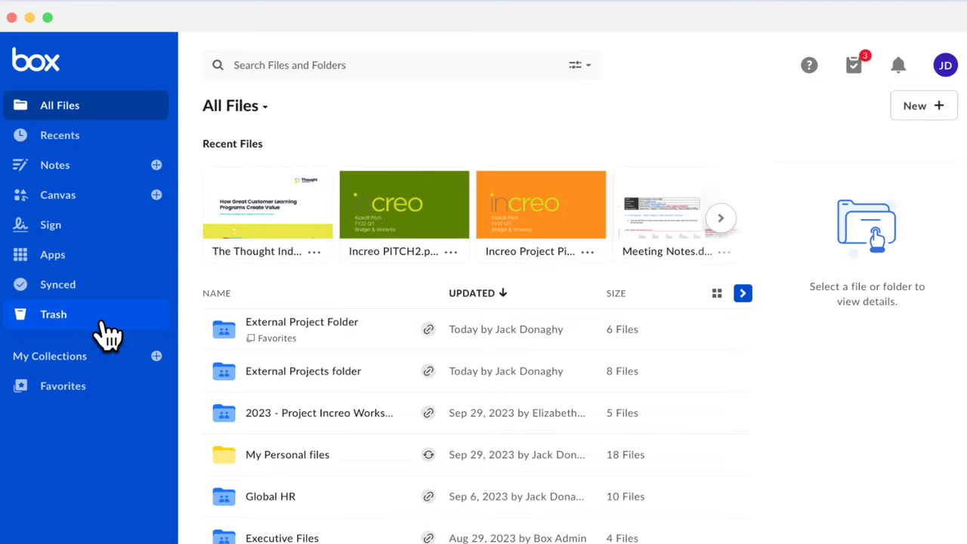
pyautogui.moveTo(120, 378)
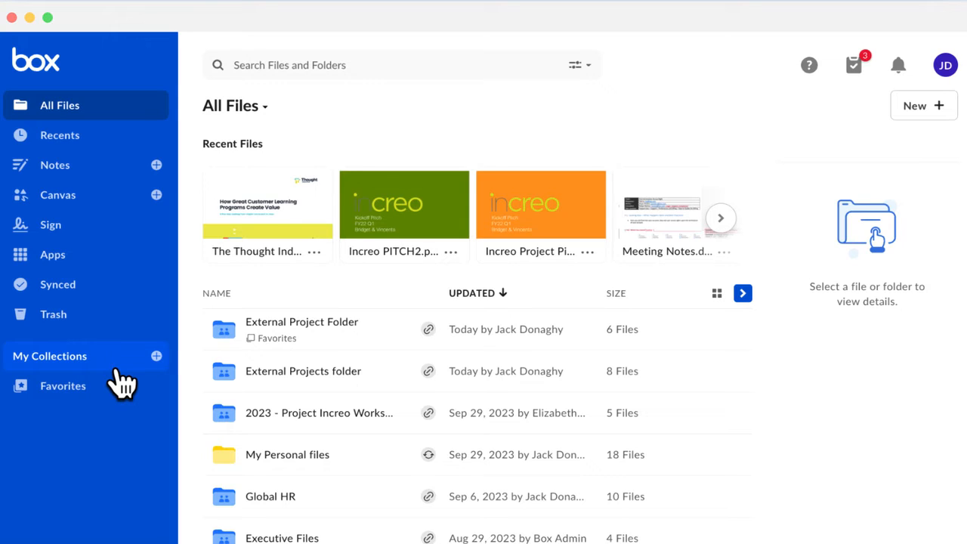
pyautogui.moveTo(157, 355)
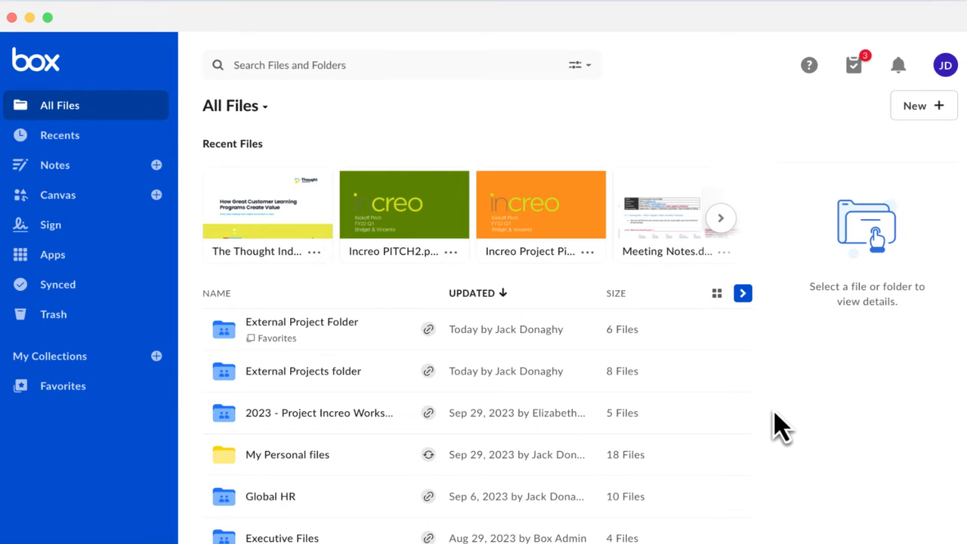
pyautogui.scroll(-3)
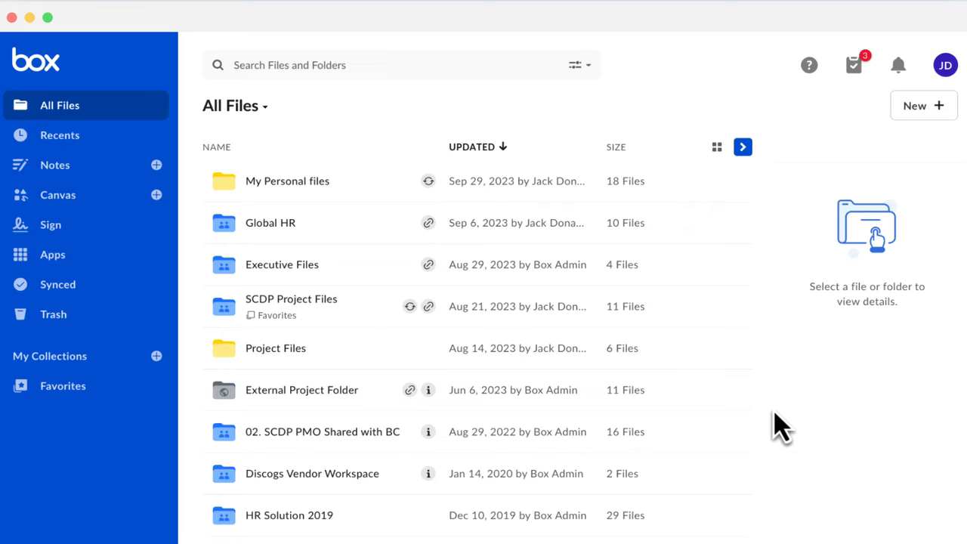
pyautogui.moveTo(365, 333)
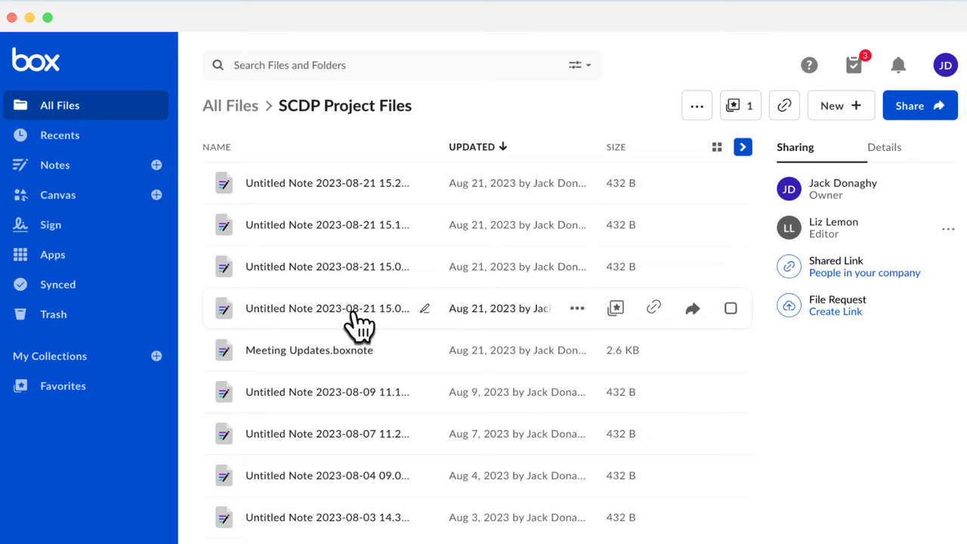
pyautogui.moveTo(168, 316)
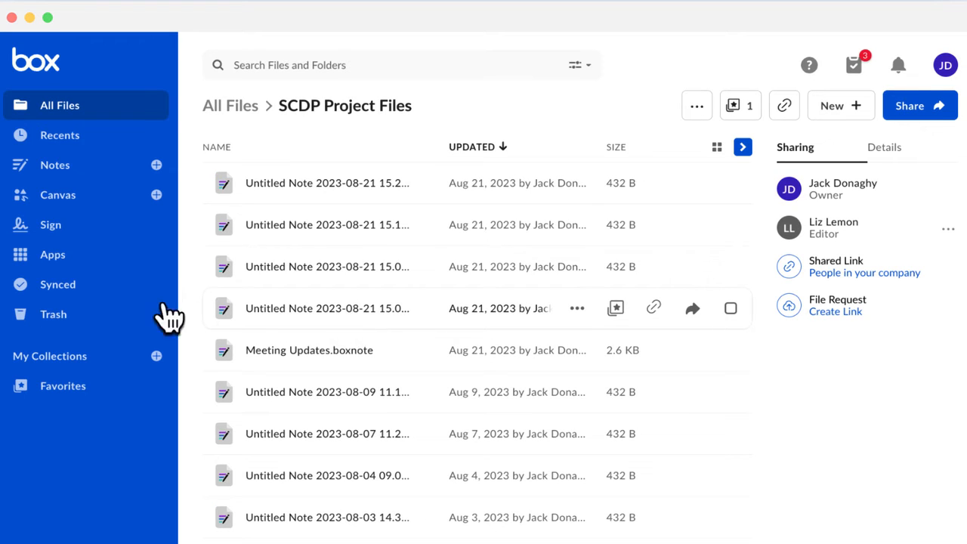
# Return to the top-level All Files list after viewing the SCDP and Project Files folders
pyautogui.click(229, 106)
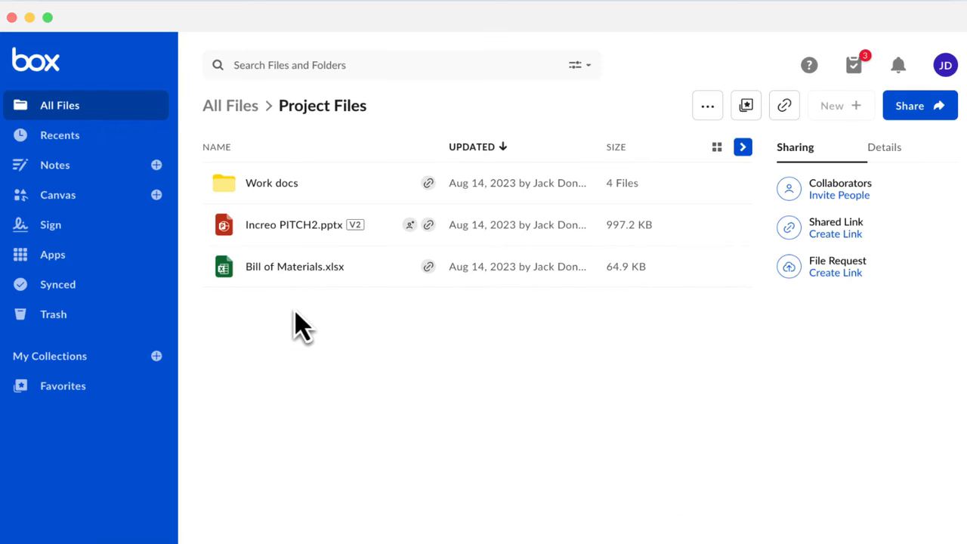
pyautogui.click(839, 105)
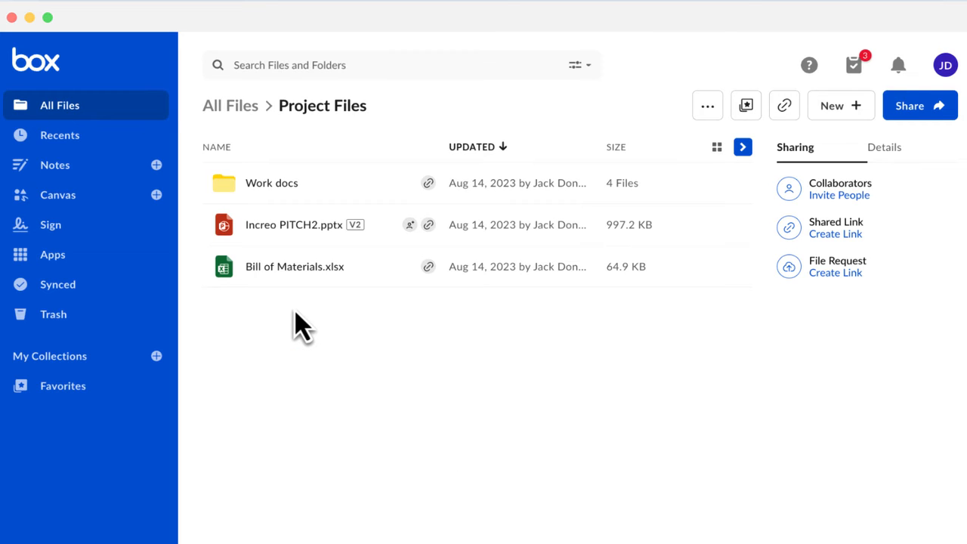
pyautogui.moveTo(118, 139)
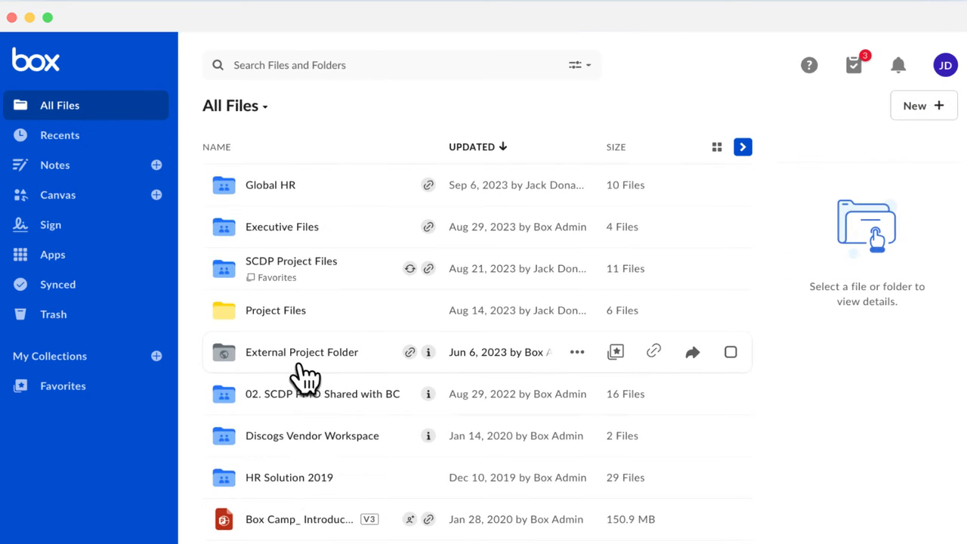
pyautogui.moveTo(302, 370)
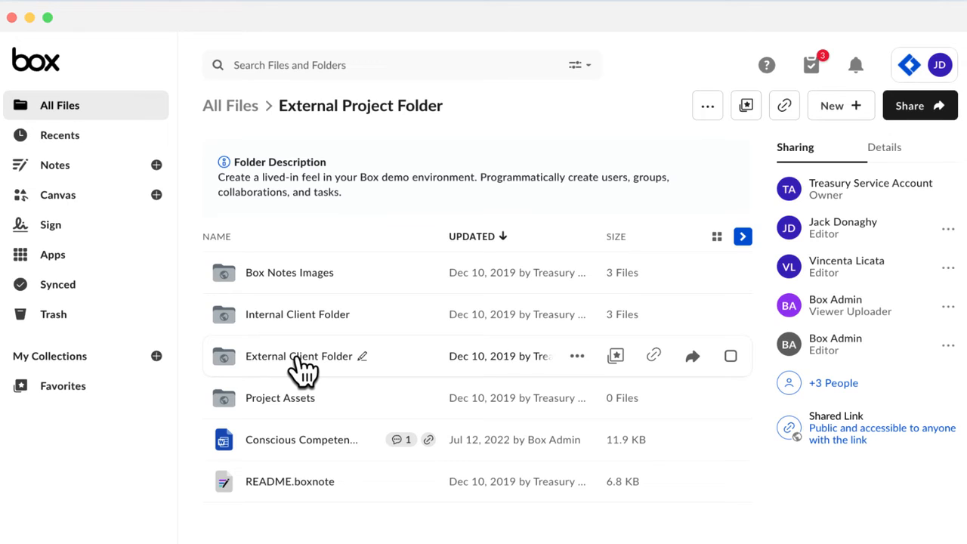
pyautogui.moveTo(240, 272)
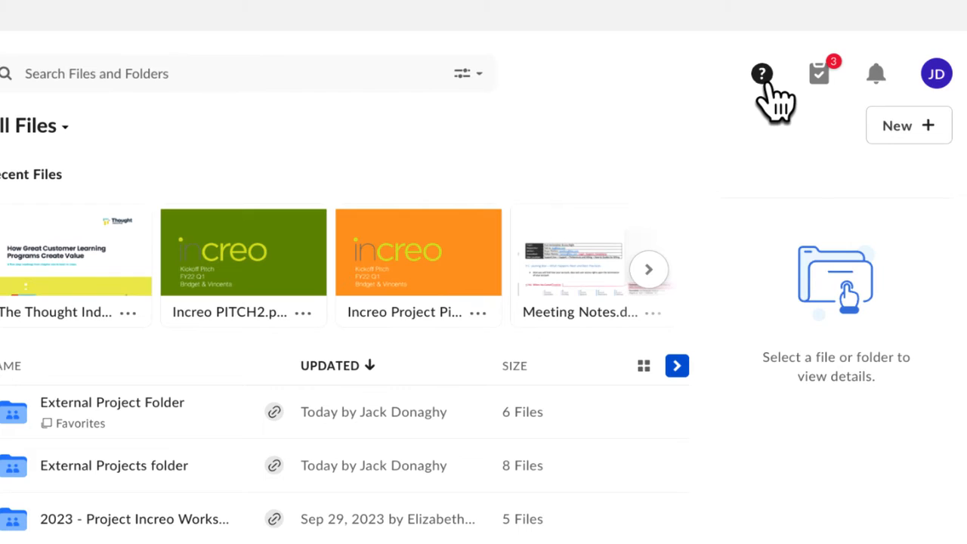
pyautogui.click(761, 73)
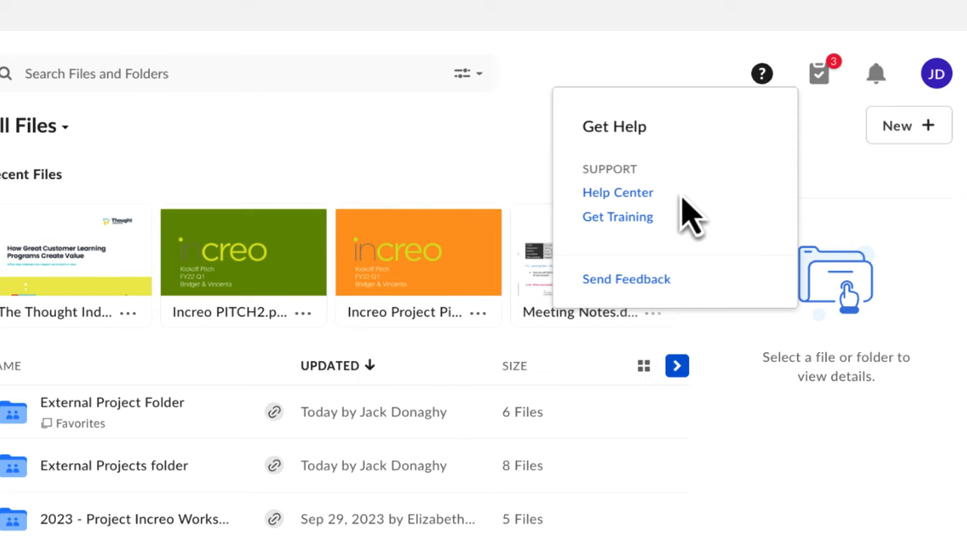
pyautogui.moveTo(680, 214)
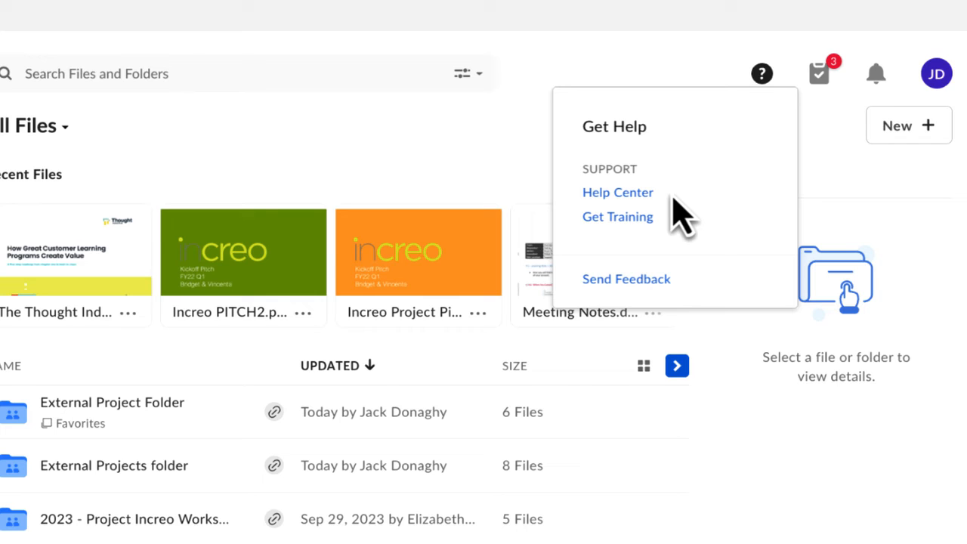
pyautogui.moveTo(670, 240)
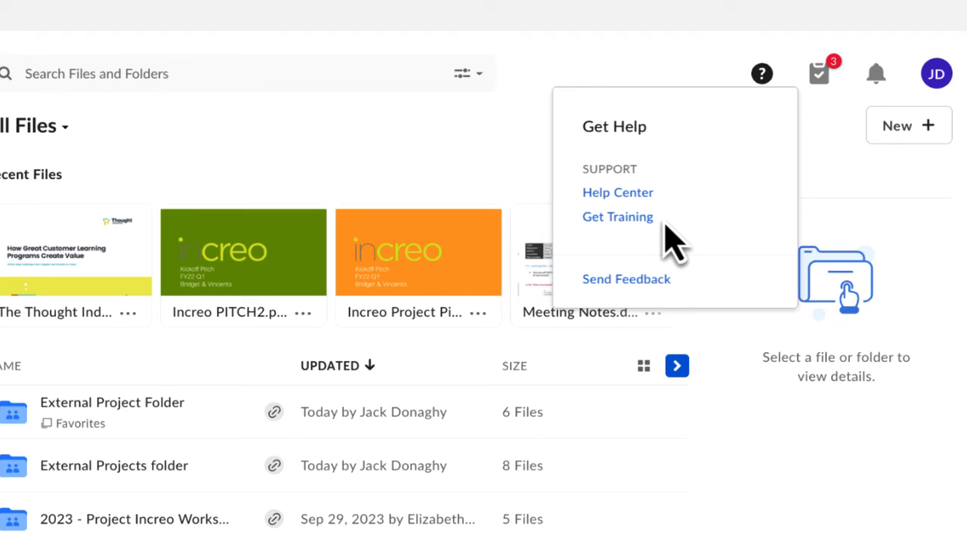
pyautogui.moveTo(689, 285)
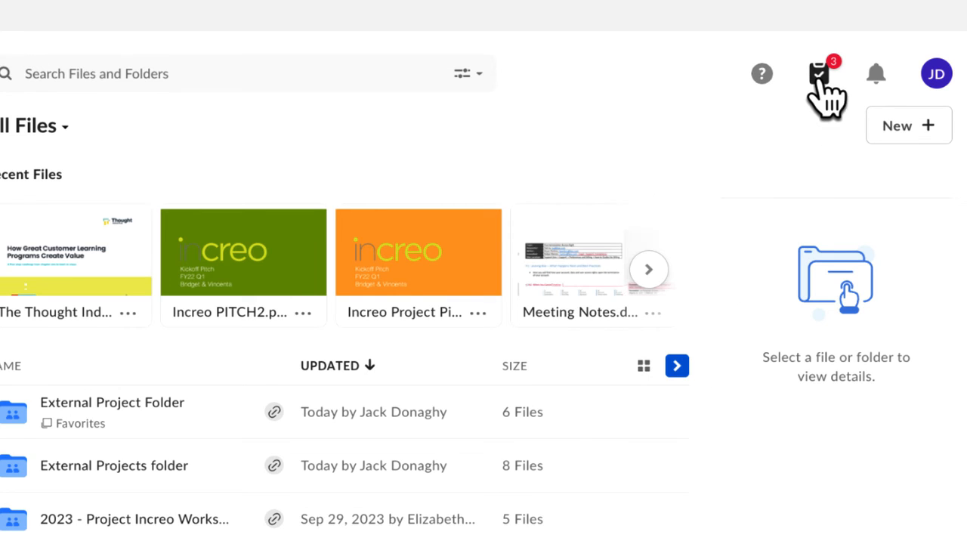
pyautogui.click(818, 72)
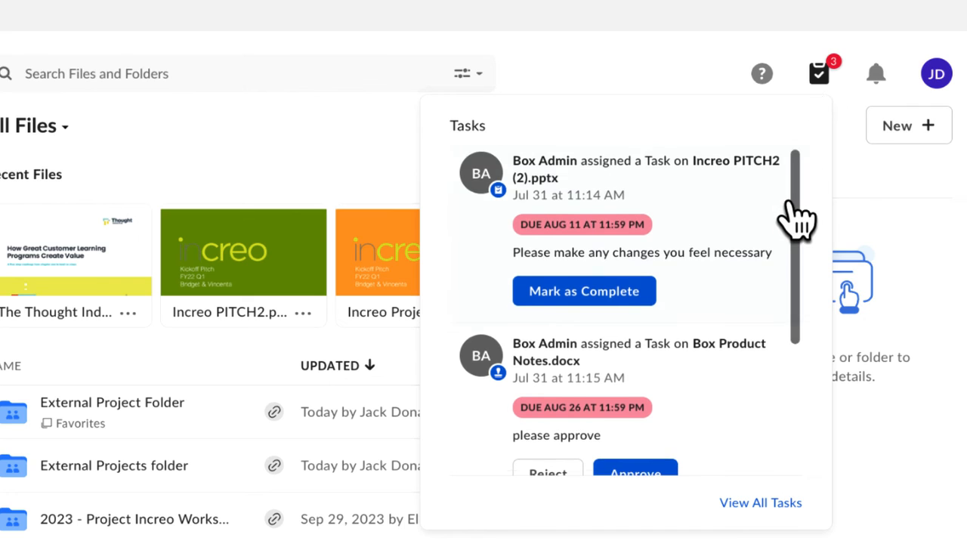
pyautogui.scroll(-3)
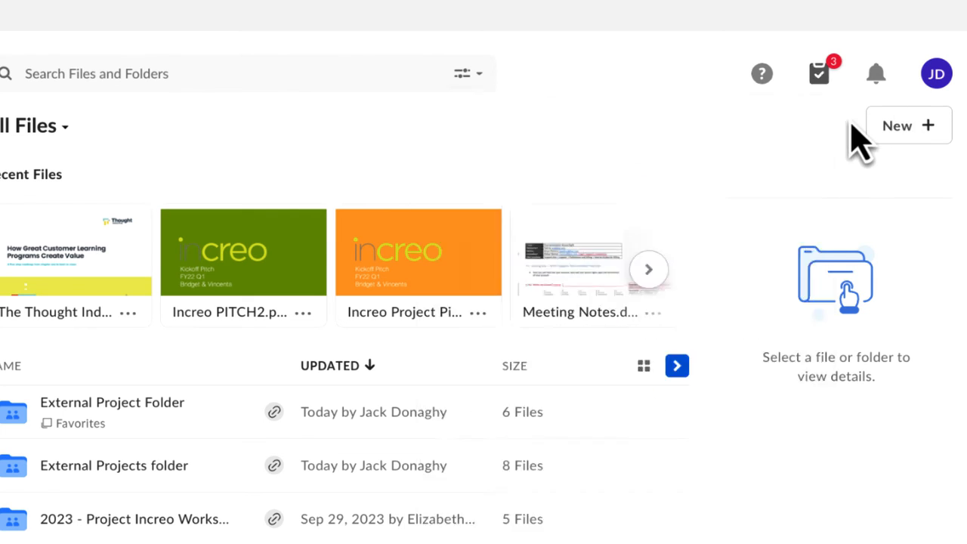
pyautogui.click(876, 72)
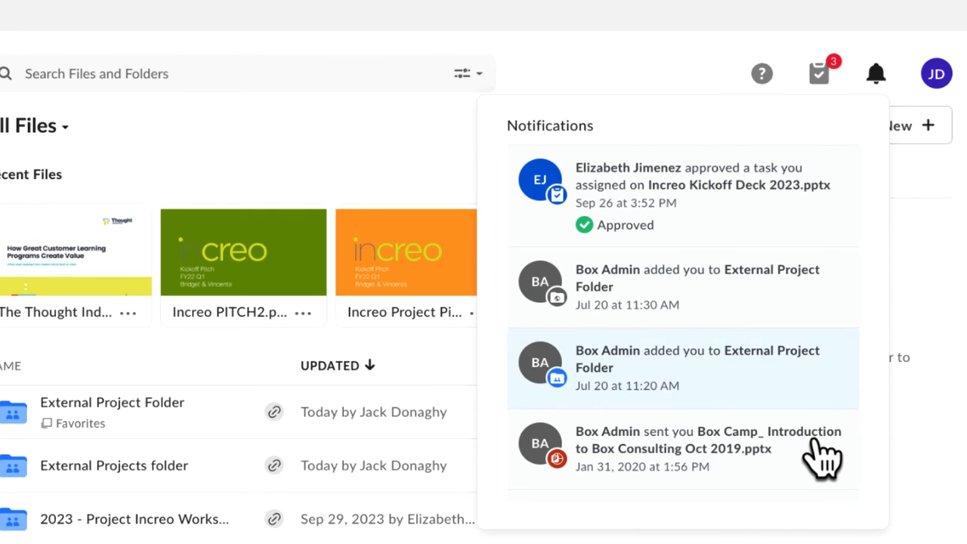
pyautogui.scroll(-3)
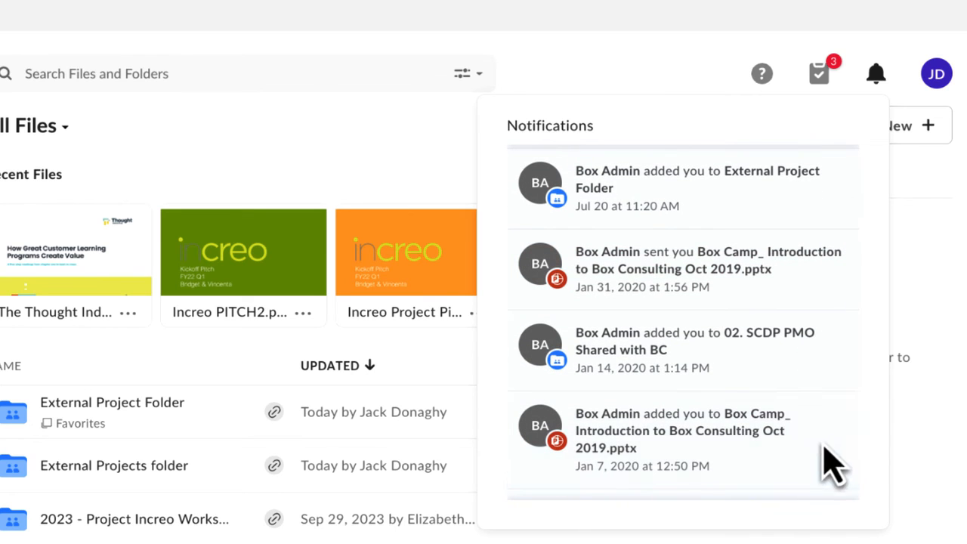
pyautogui.moveTo(939, 510)
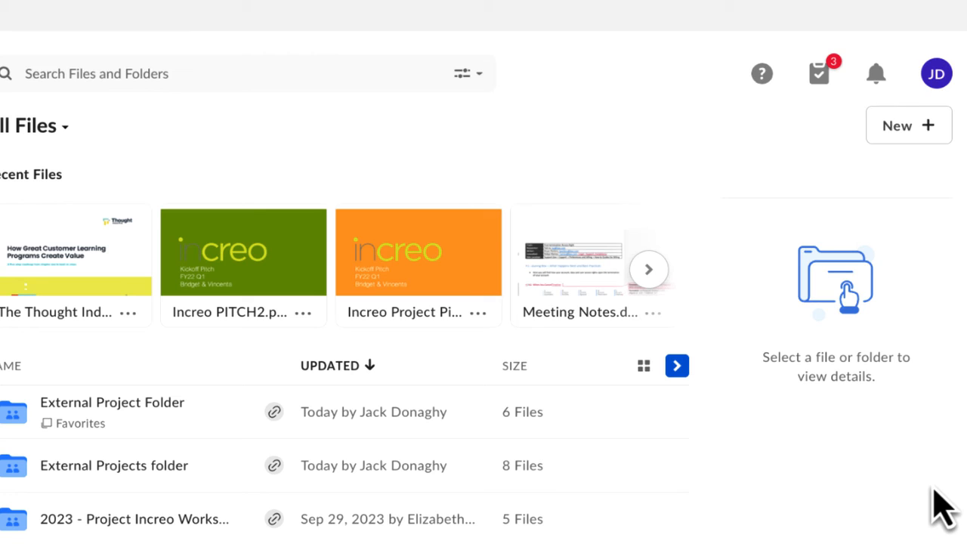
pyautogui.moveTo(936, 72)
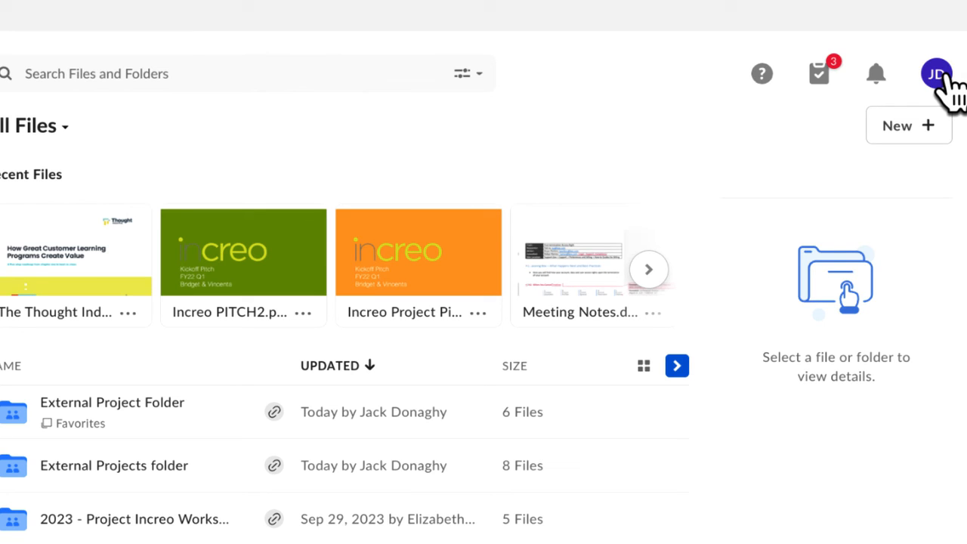
# Show the account menu from the JD avatar with profile, settings, help and Log Out options
pyautogui.click(937, 72)
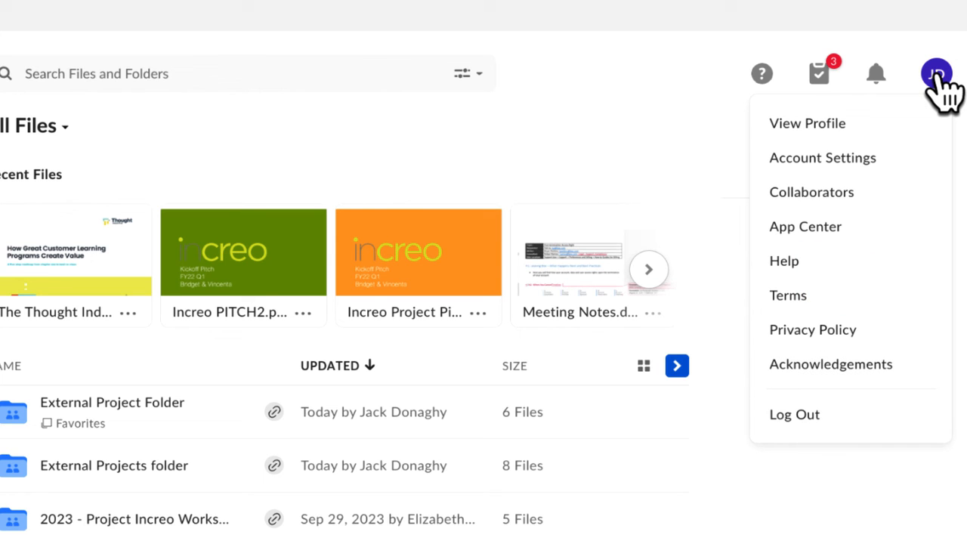